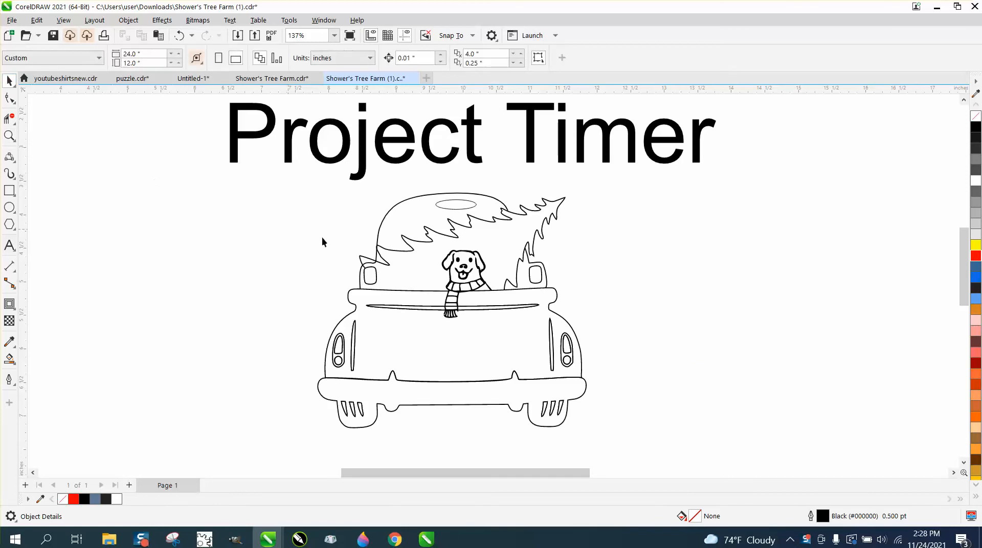
{"action": "mouse_move", "coordinate": [492, 238]}
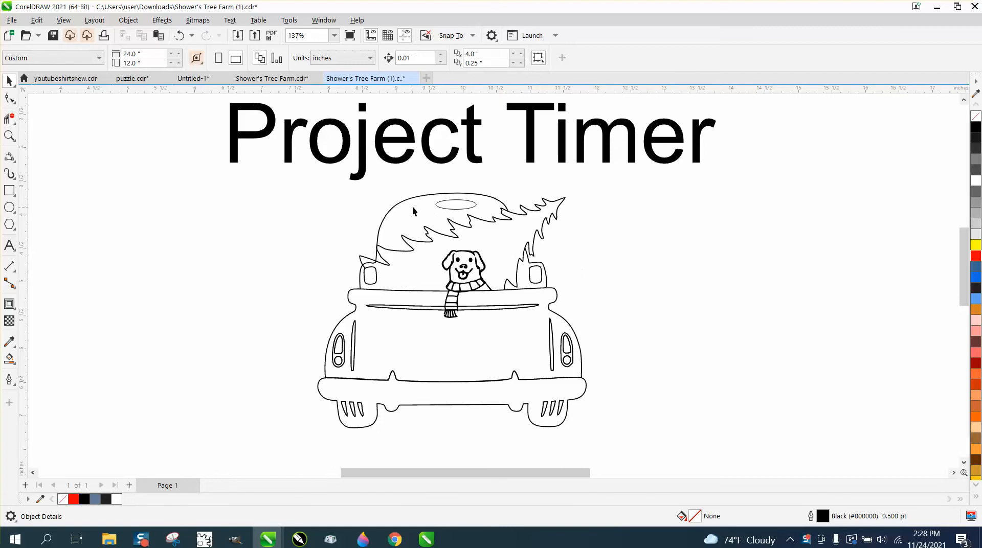
Step: Bring up the toolbar list from the toolbar area to enable the Project Timer
{"action": "left_click", "coordinate": [466, 141]}
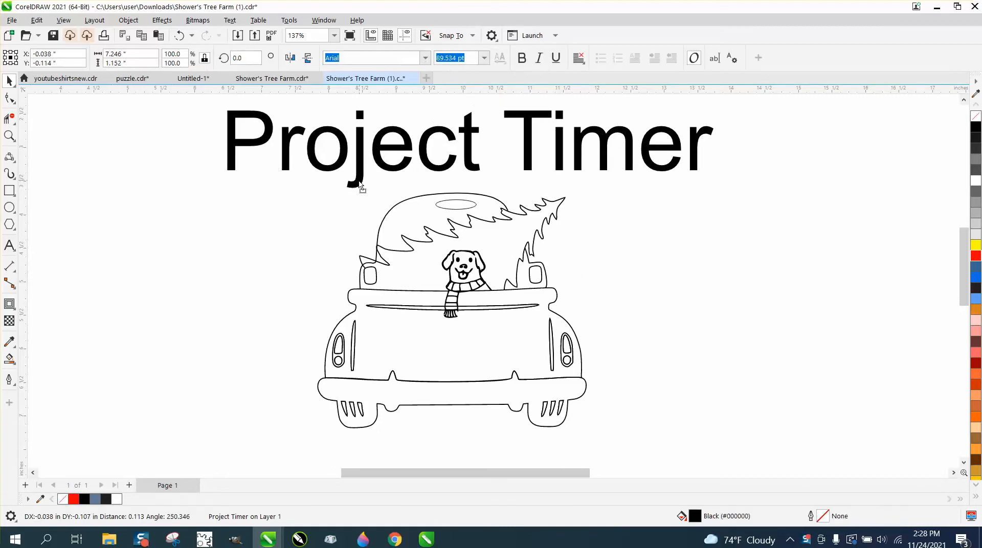
{"action": "left_click", "coordinate": [466, 145]}
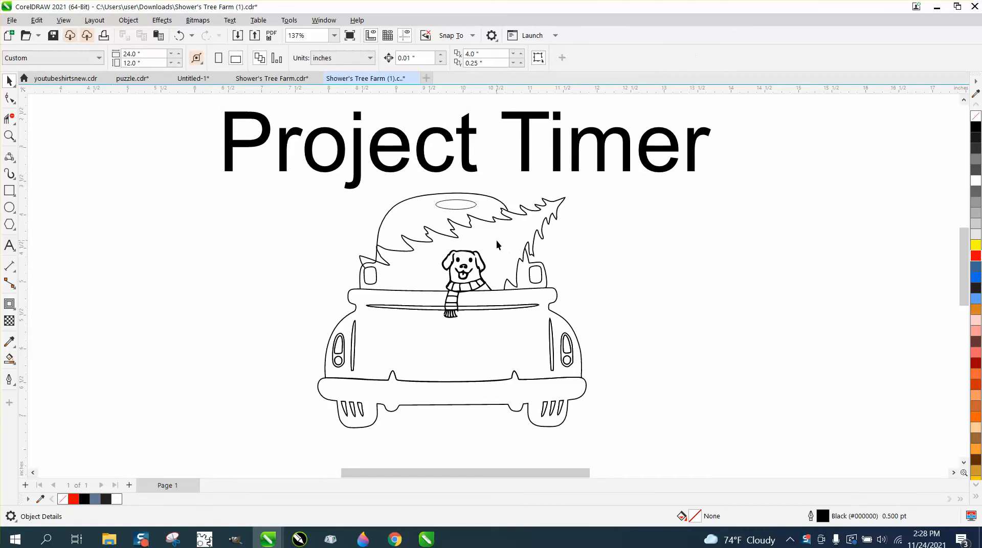
{"action": "mouse_move", "coordinate": [470, 174]}
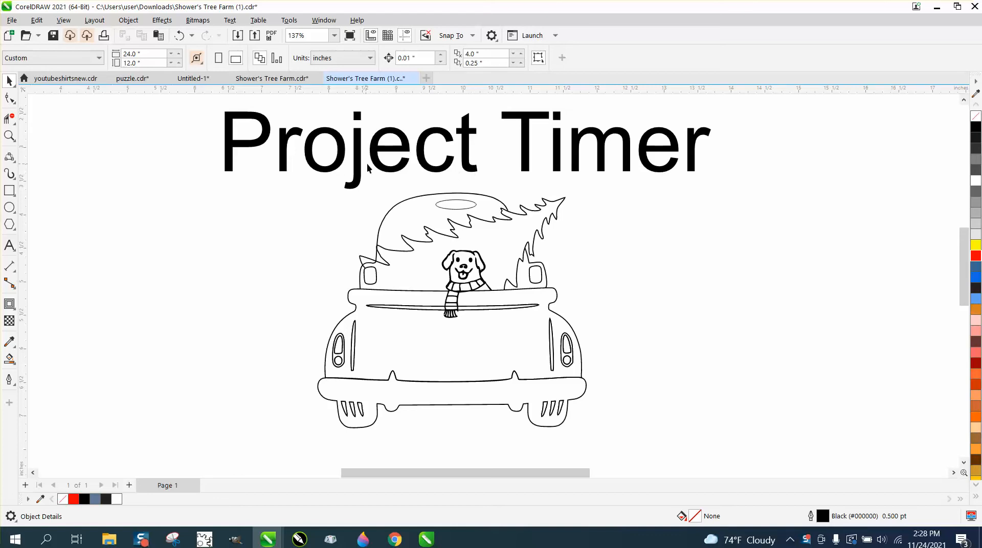
{"action": "mouse_move", "coordinate": [584, 153]}
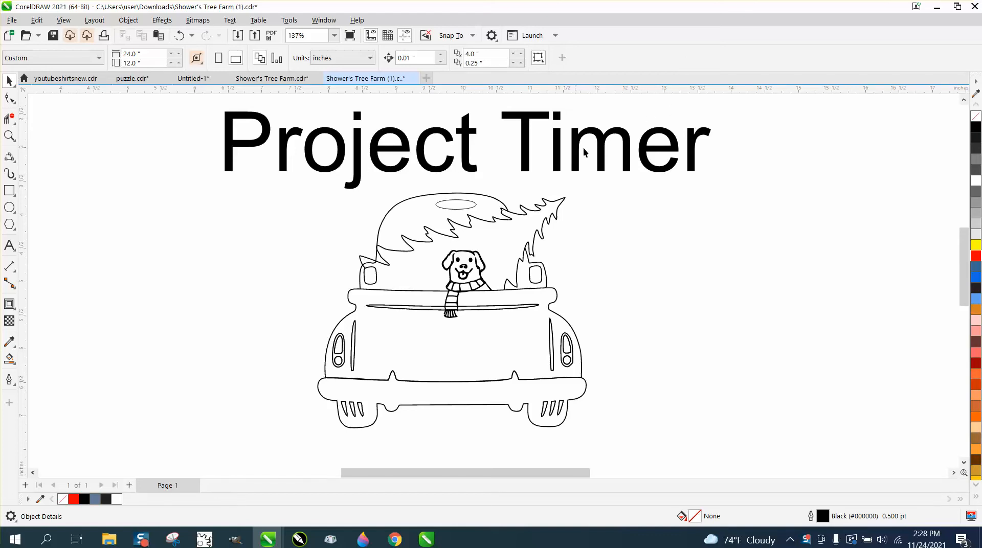
{"action": "mouse_move", "coordinate": [692, 39]}
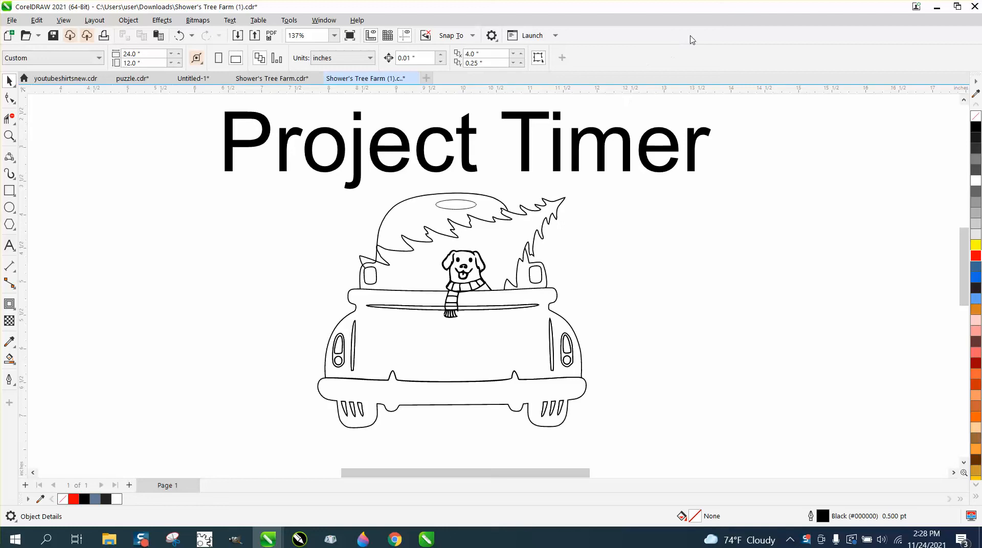
{"action": "right_click", "coordinate": [692, 40]}
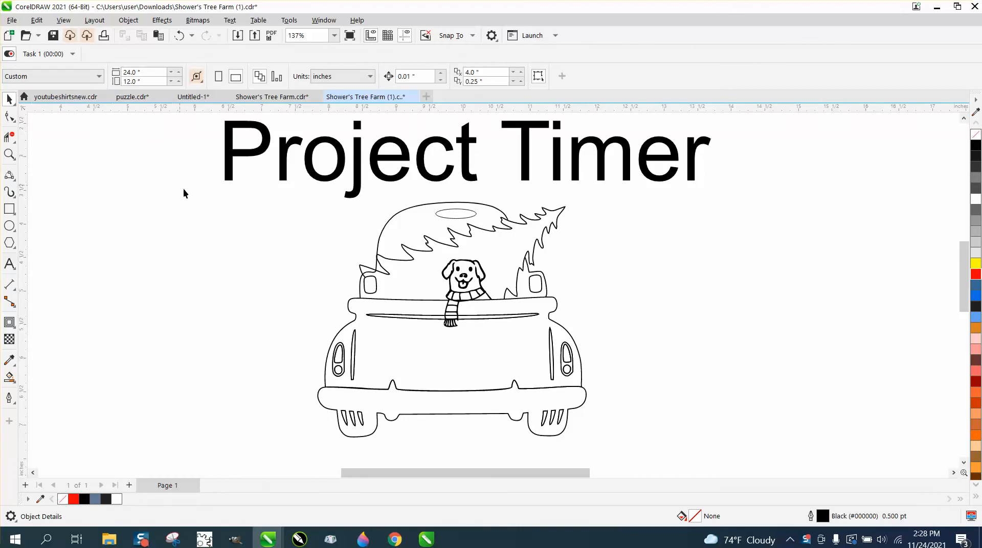
{"action": "mouse_move", "coordinate": [481, 246]}
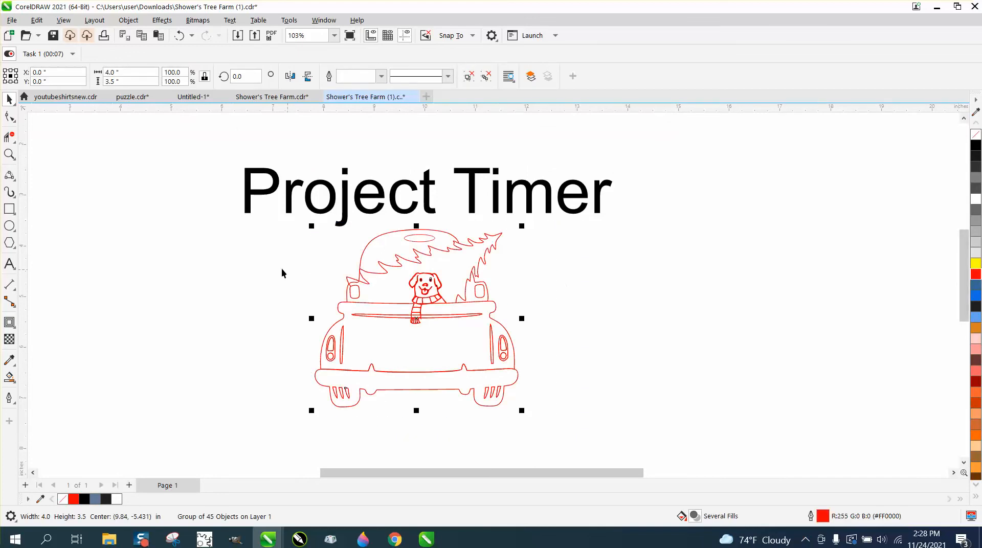
{"action": "mouse_move", "coordinate": [28, 378]}
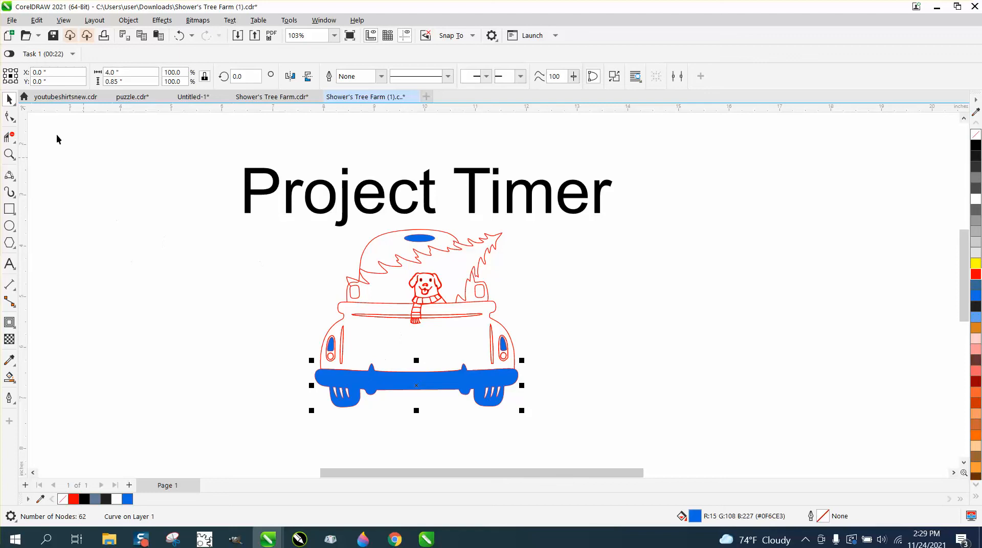
{"action": "mouse_move", "coordinate": [61, 124]}
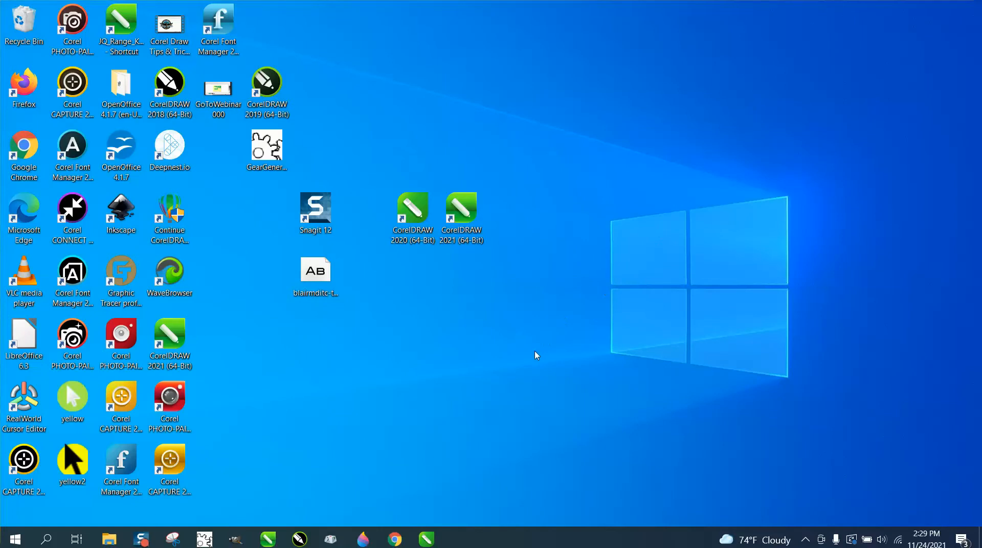
{"action": "mouse_move", "coordinate": [498, 395]}
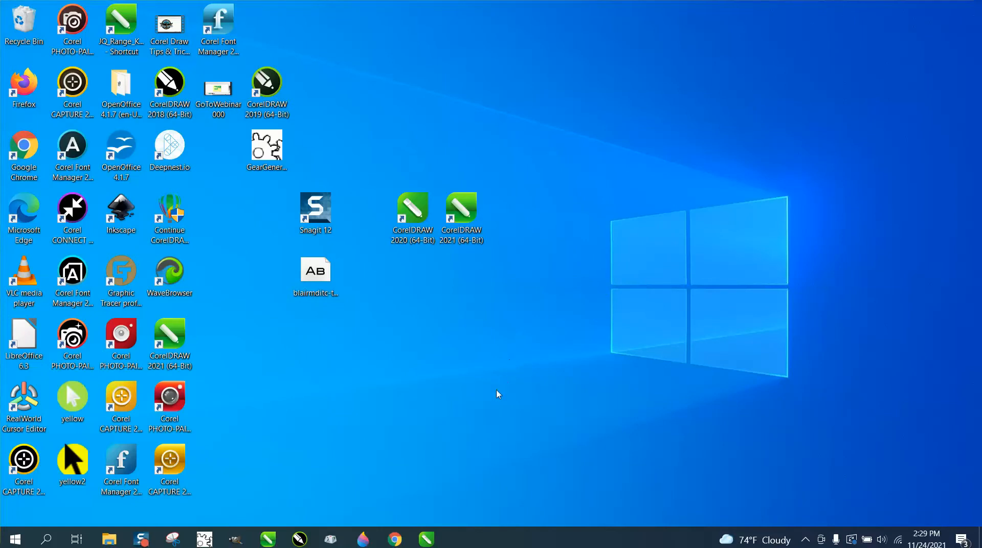
Step: Restore the Shower's Tree Farm (1).cdr drawing from the taskbar with its timer still counting
{"action": "left_click", "coordinate": [461, 213]}
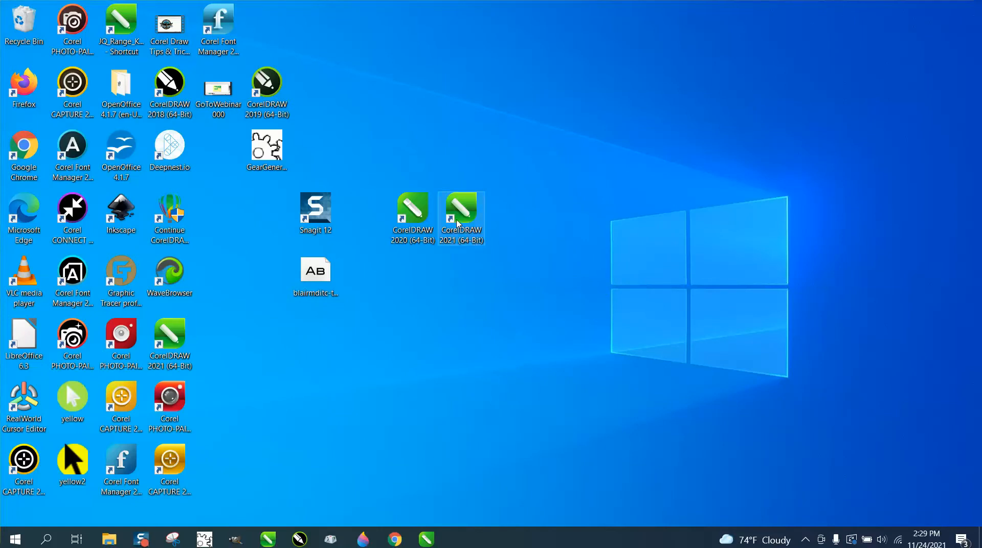
{"action": "mouse_move", "coordinate": [397, 415]}
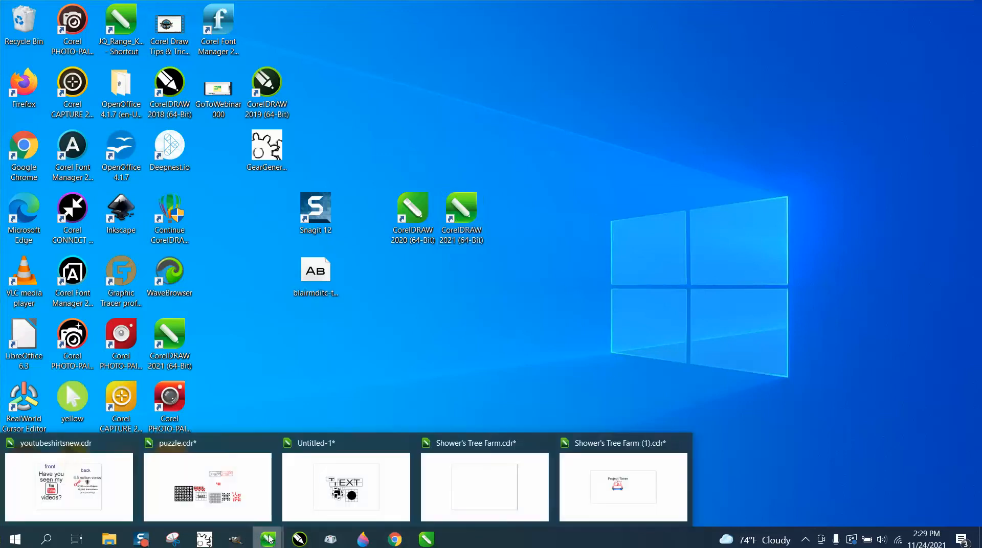
{"action": "left_click", "coordinate": [623, 487]}
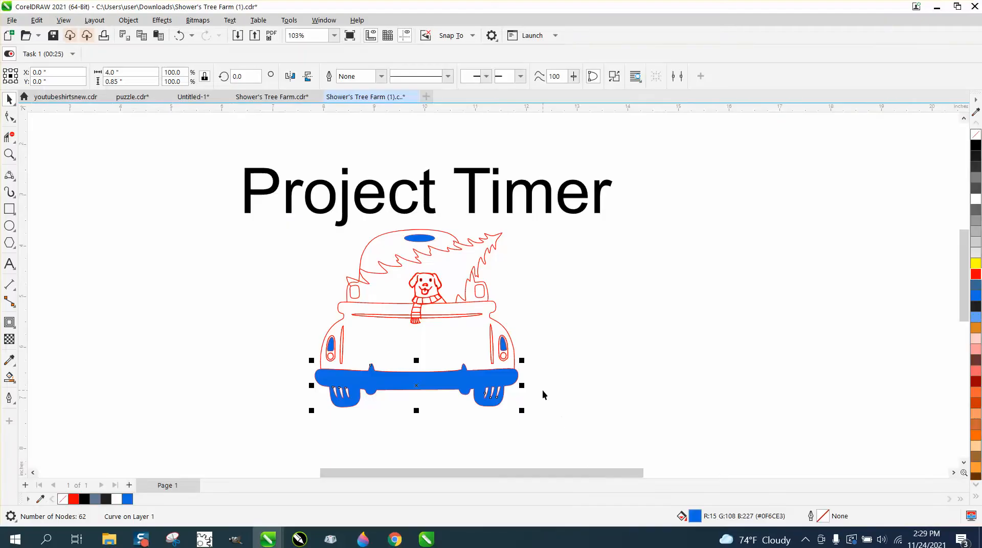
{"action": "mouse_move", "coordinate": [376, 263]}
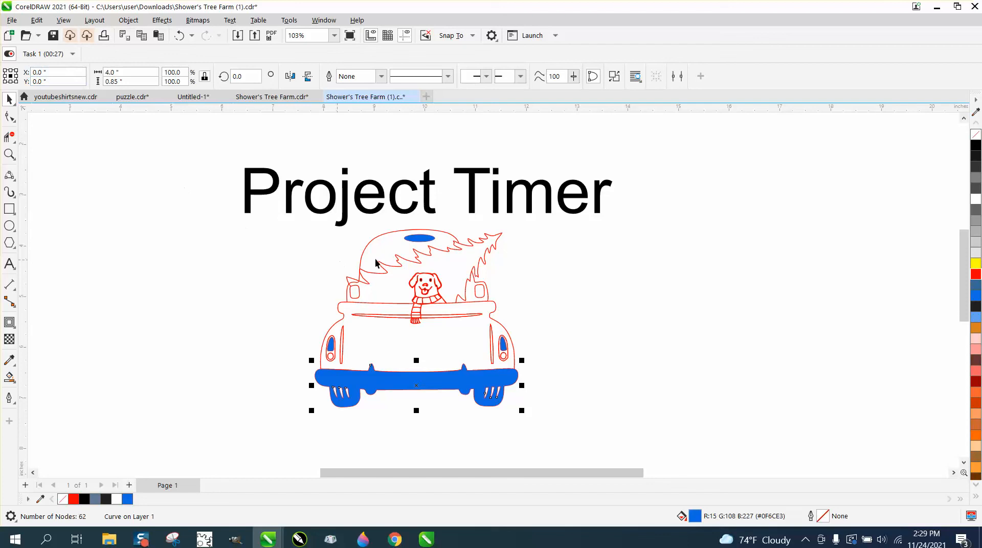
{"action": "mouse_move", "coordinate": [212, 186]}
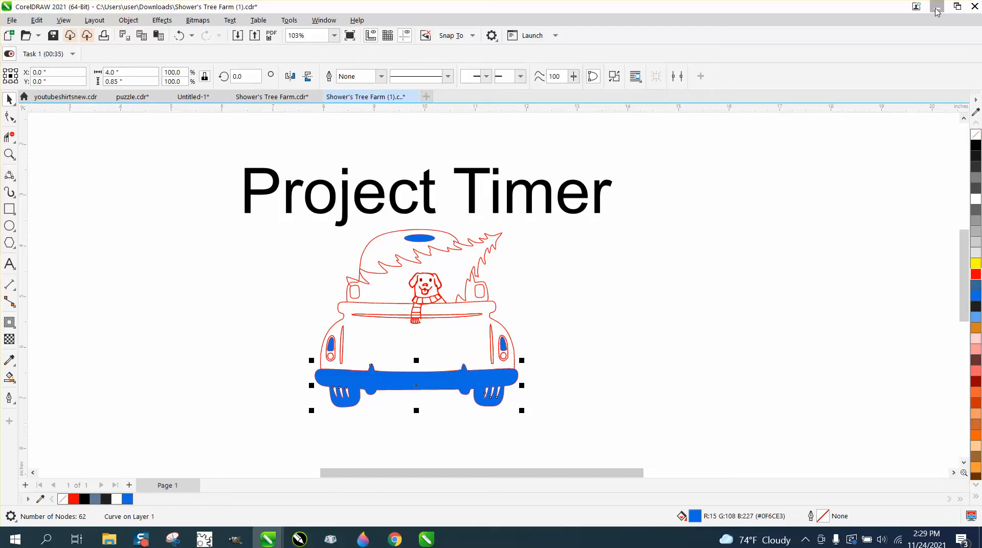
Step: Minimize CorelDRAW so the Windows desktop shows while the task stays timed
{"action": "left_click", "coordinate": [914, 6]}
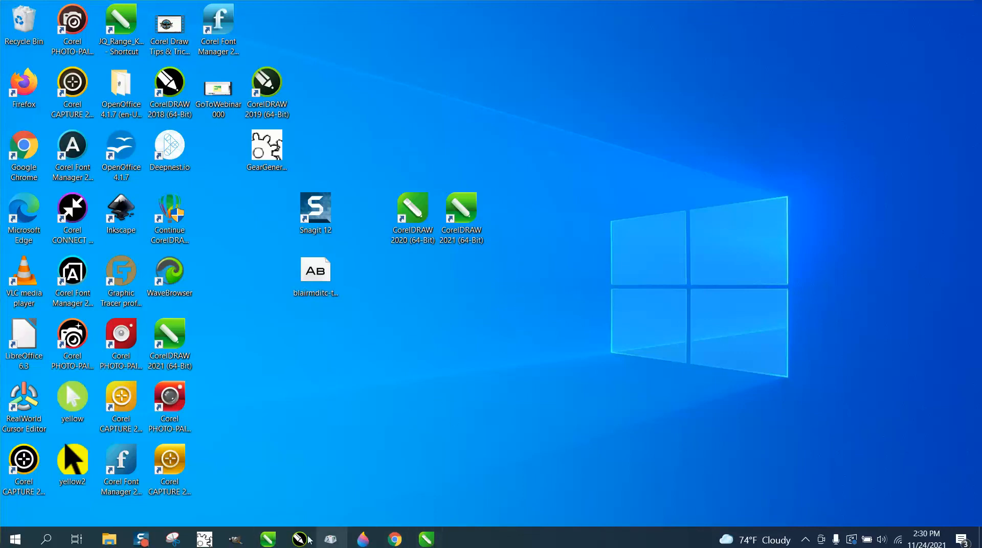
{"action": "mouse_move", "coordinate": [268, 538]}
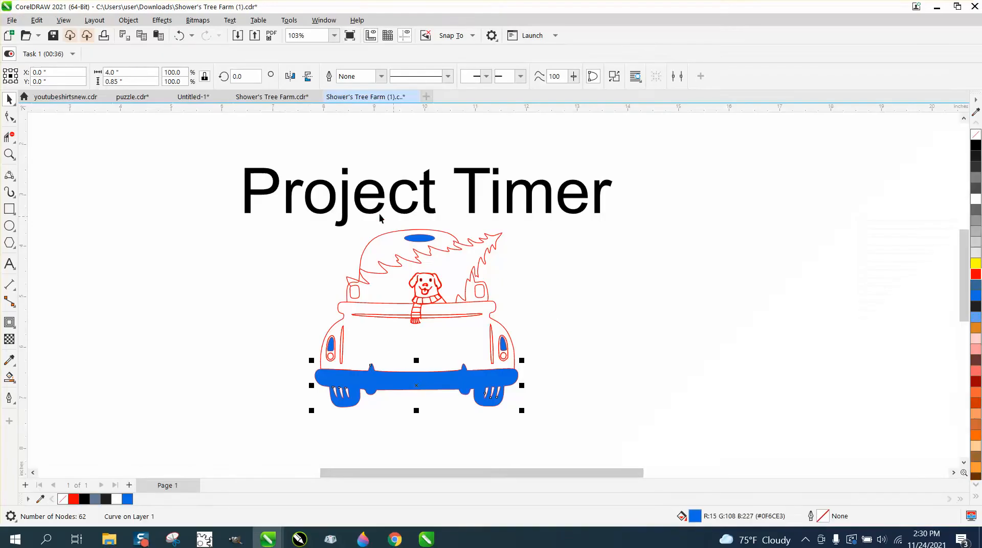
{"action": "mouse_move", "coordinate": [211, 243]}
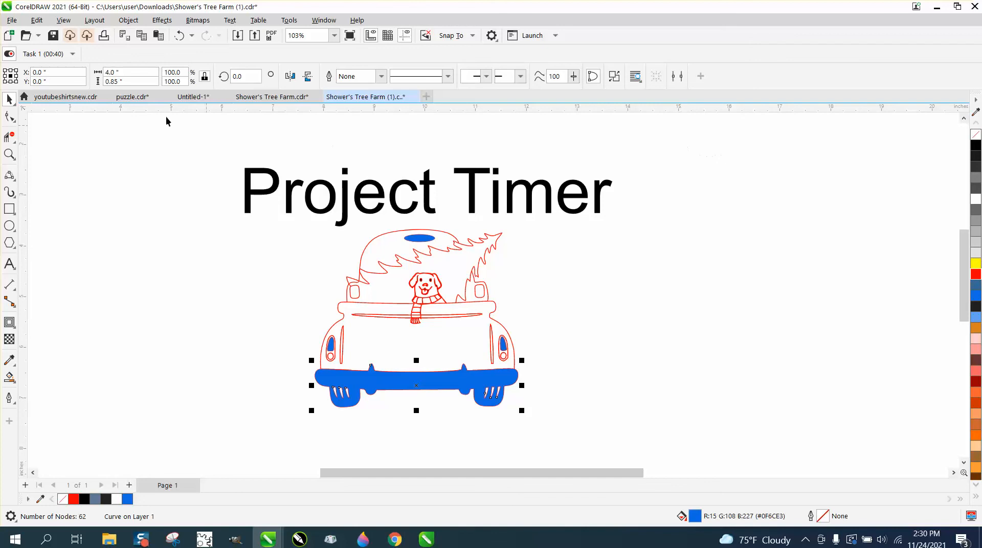
Step: Show the Project Timer panel listing Task 1 and its recorded time
{"action": "left_click", "coordinate": [43, 54]}
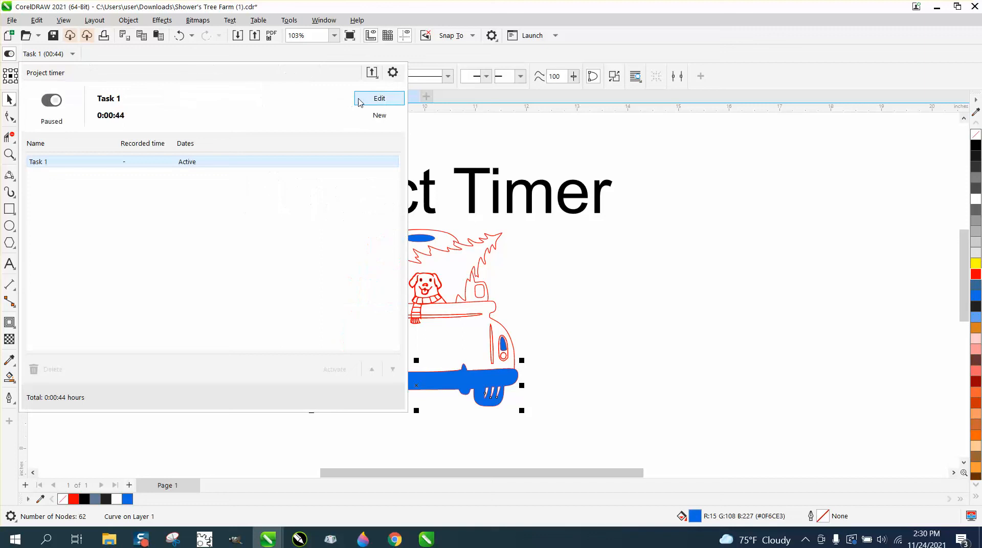
Step: Dismiss the Project Timer panel, leaving Task 1 at 0:00:49 beside the truck design
{"action": "left_click", "coordinate": [392, 71]}
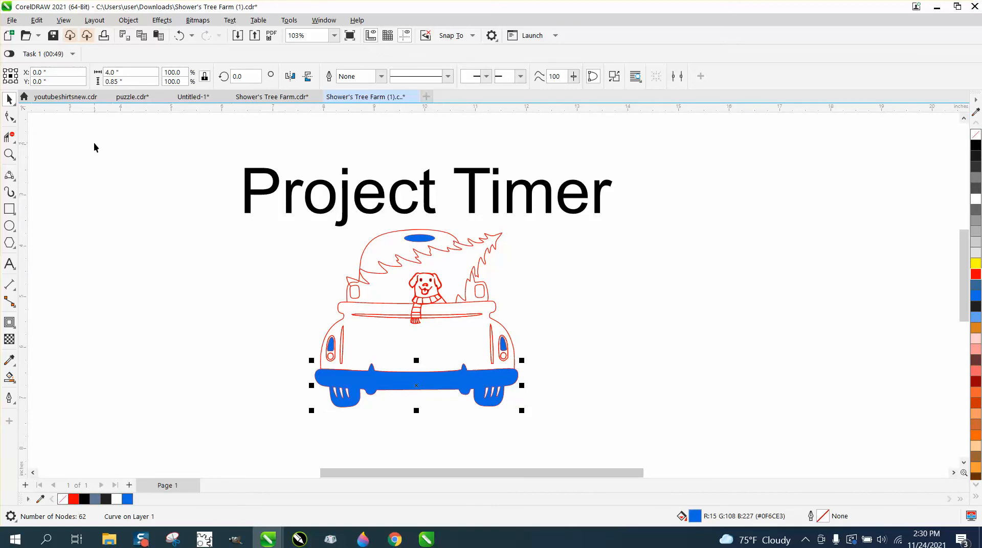
{"action": "left_click", "coordinate": [47, 53]}
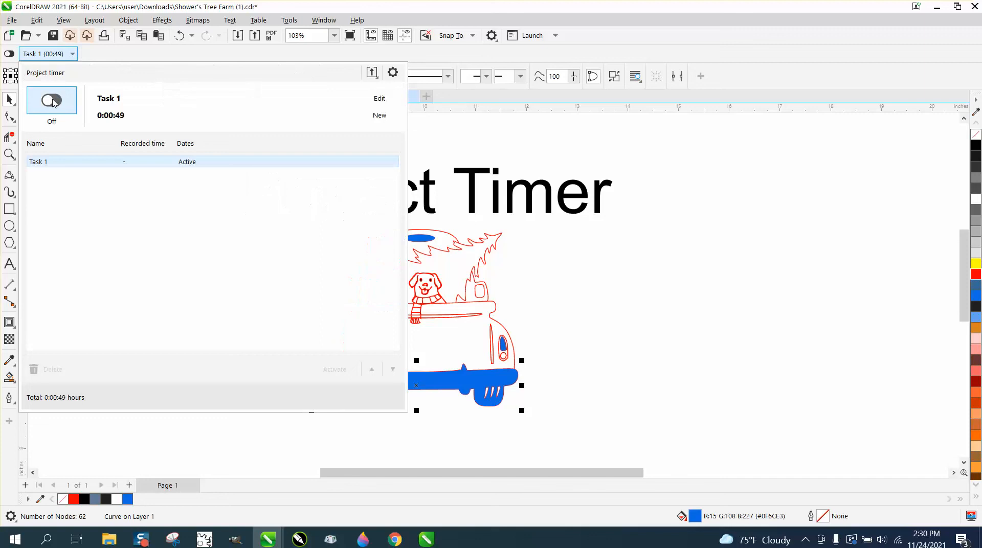
{"action": "left_click", "coordinate": [52, 100]}
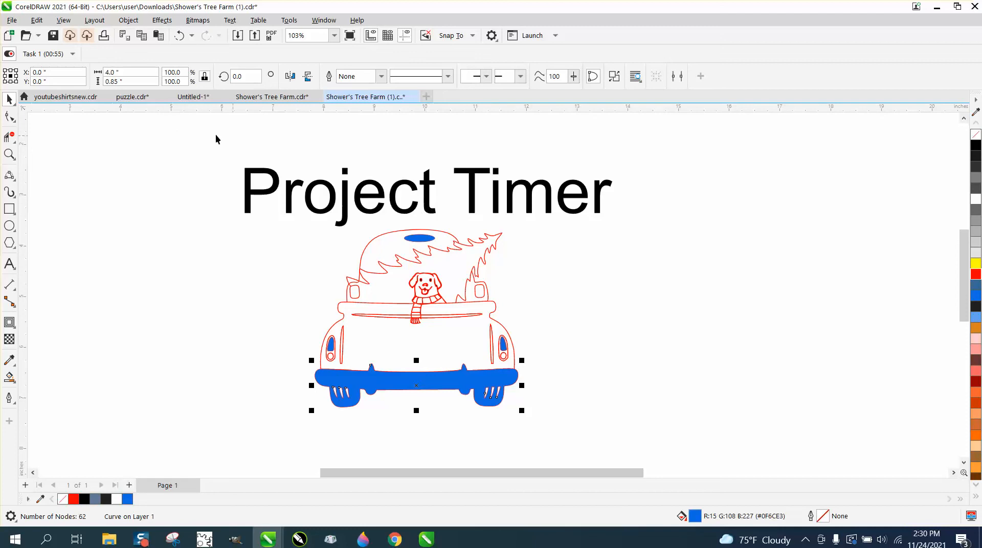
{"action": "mouse_move", "coordinate": [395, 235]}
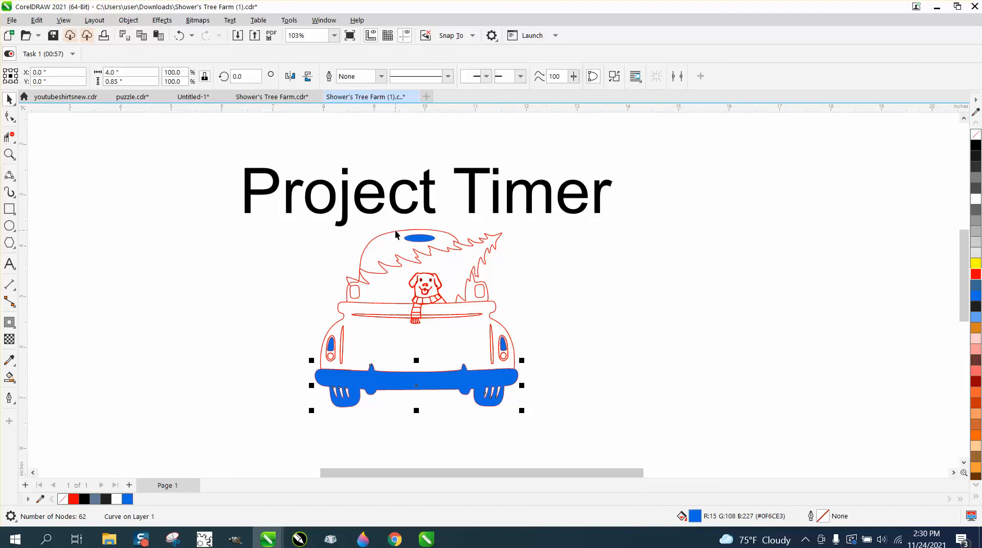
{"action": "mouse_move", "coordinate": [370, 200]}
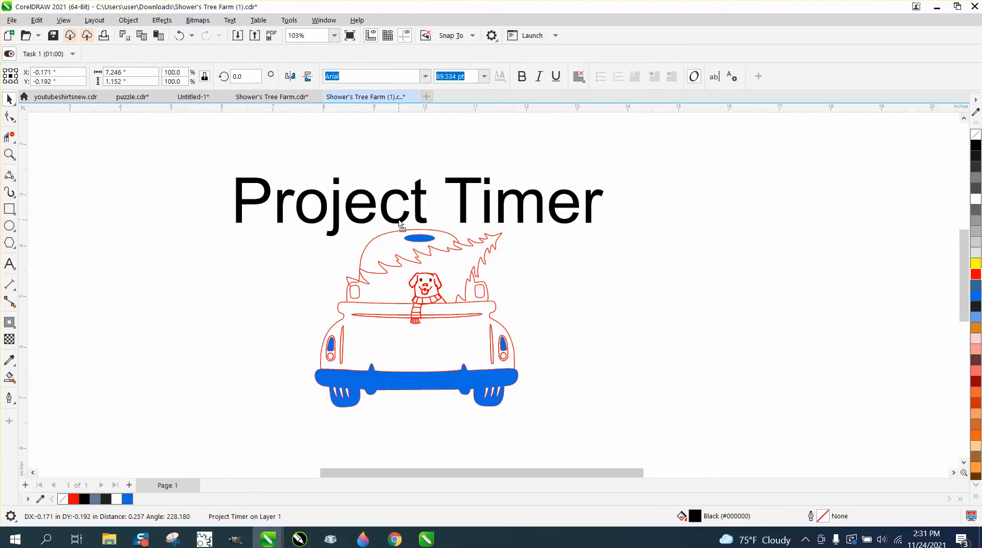
{"action": "left_click", "coordinate": [413, 200]}
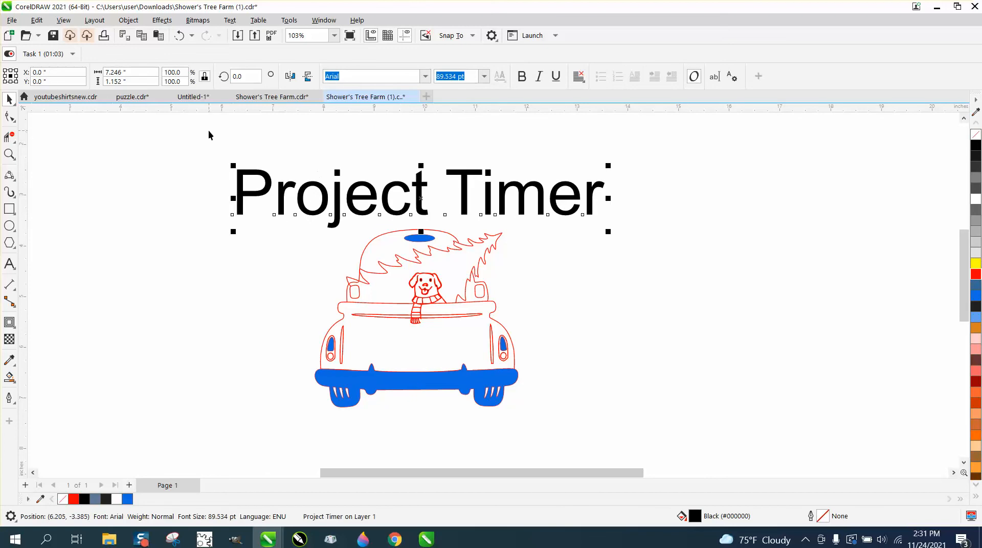
{"action": "mouse_move", "coordinate": [656, 48]}
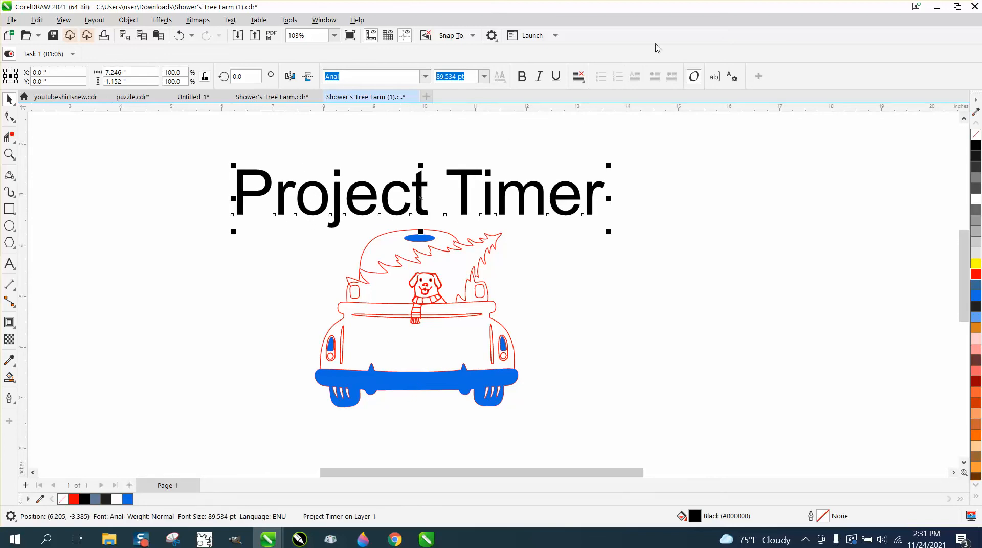
{"action": "right_click", "coordinate": [658, 48]}
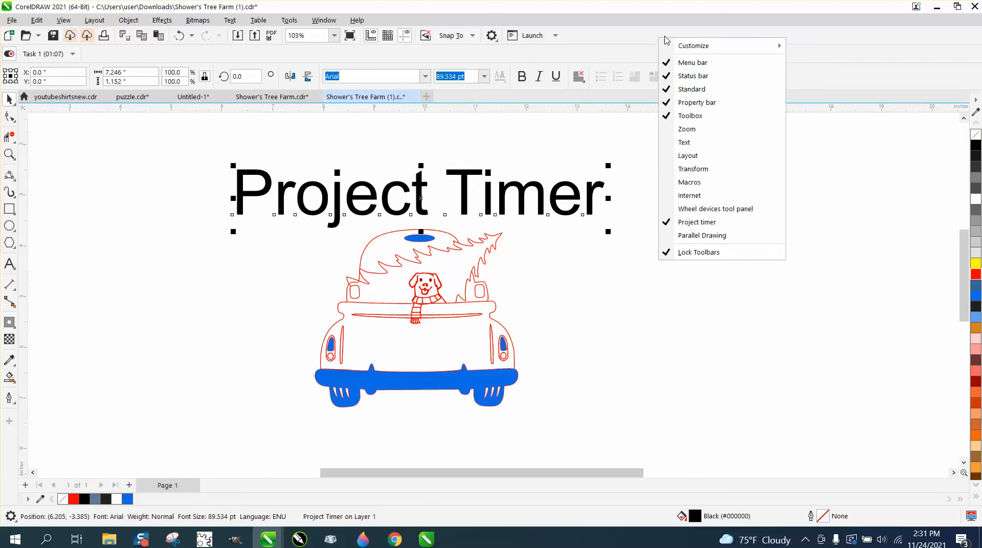
{"action": "left_click", "coordinate": [696, 221]}
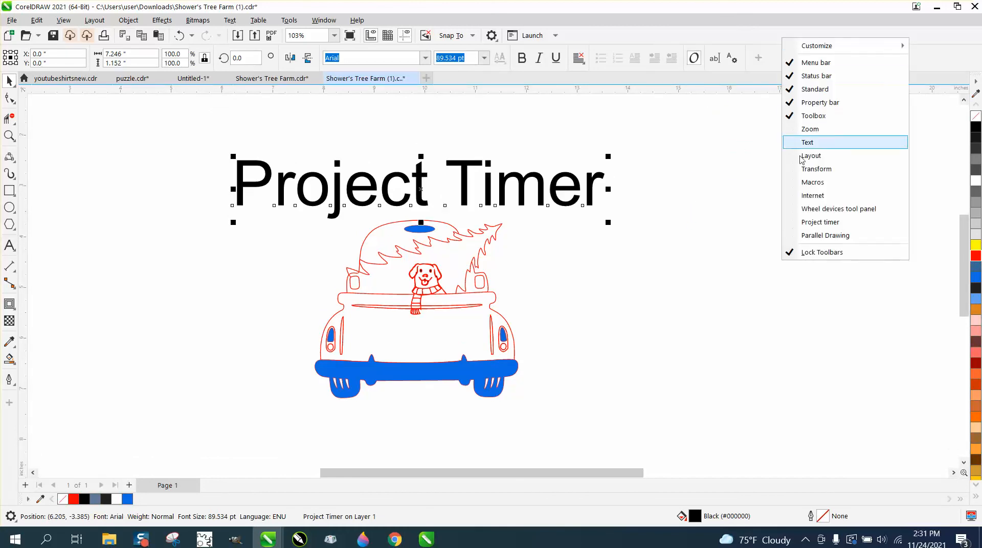
{"action": "mouse_move", "coordinate": [819, 222]}
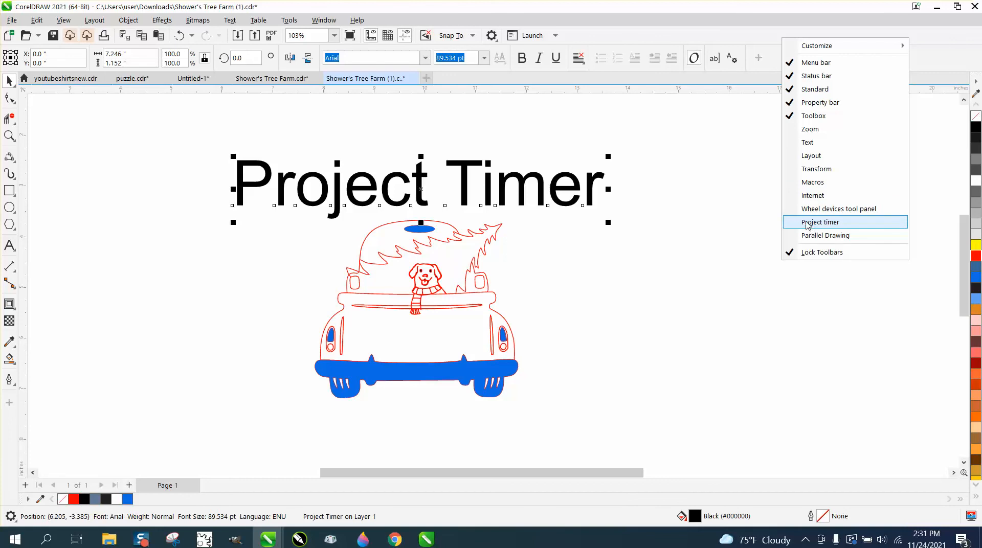
{"action": "left_click", "coordinate": [820, 222]}
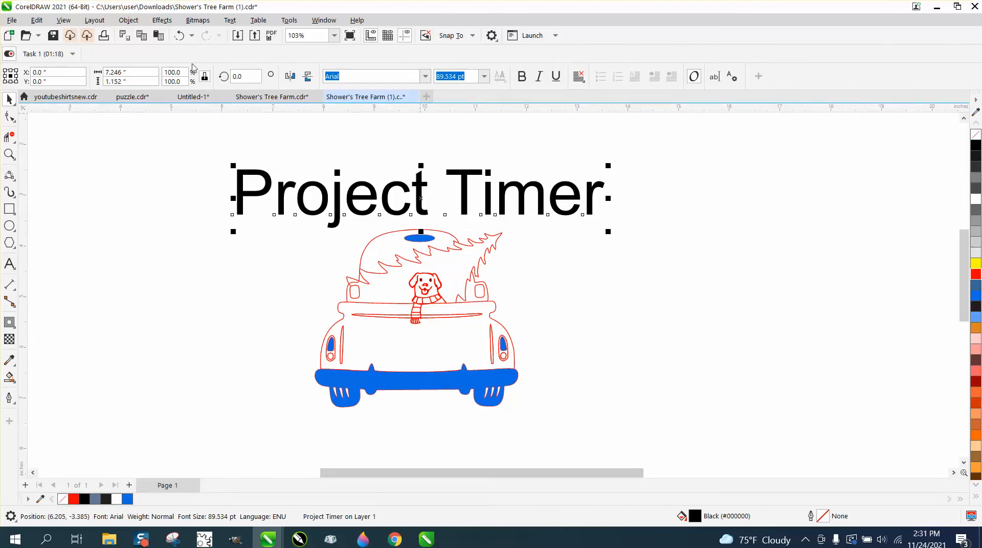
{"action": "left_click", "coordinate": [56, 82]}
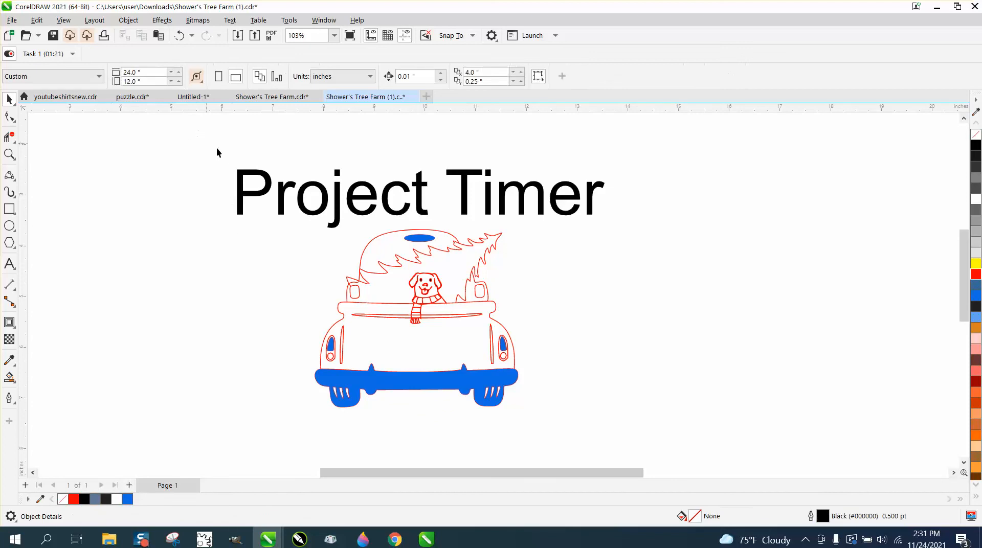
{"action": "mouse_move", "coordinate": [208, 146]}
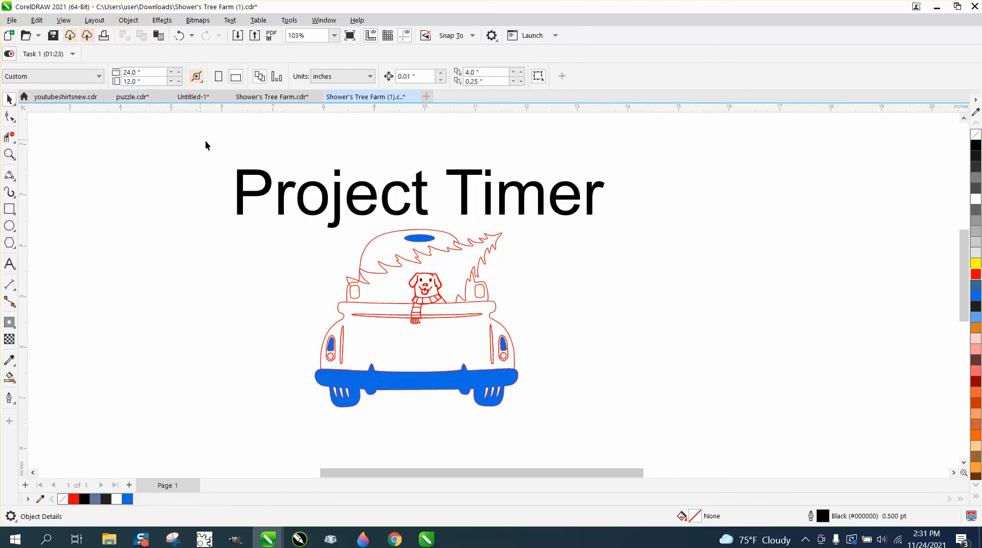